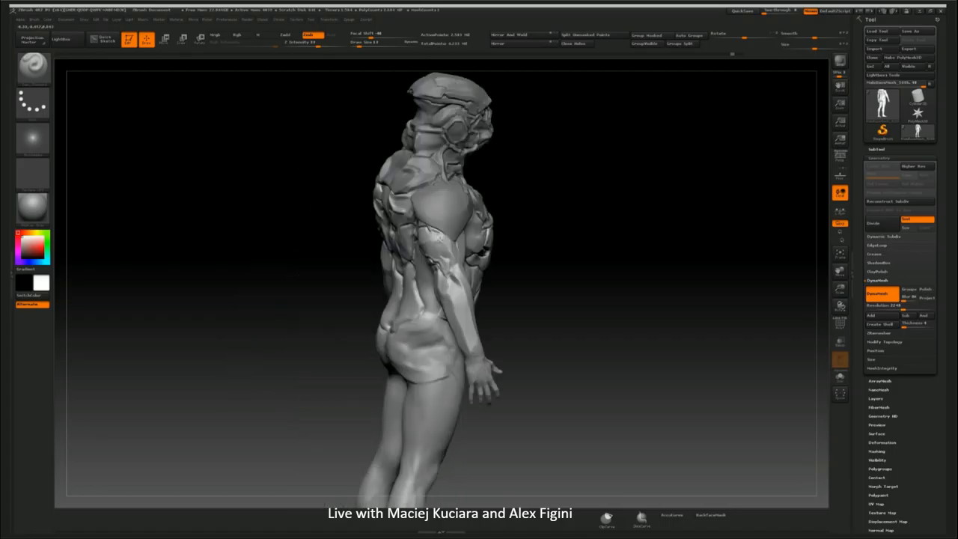
# Orbit the armored figure to inspect its side profile and back.
pyautogui.moveTo(434, 247); pyautogui.dragTo(449, 254)
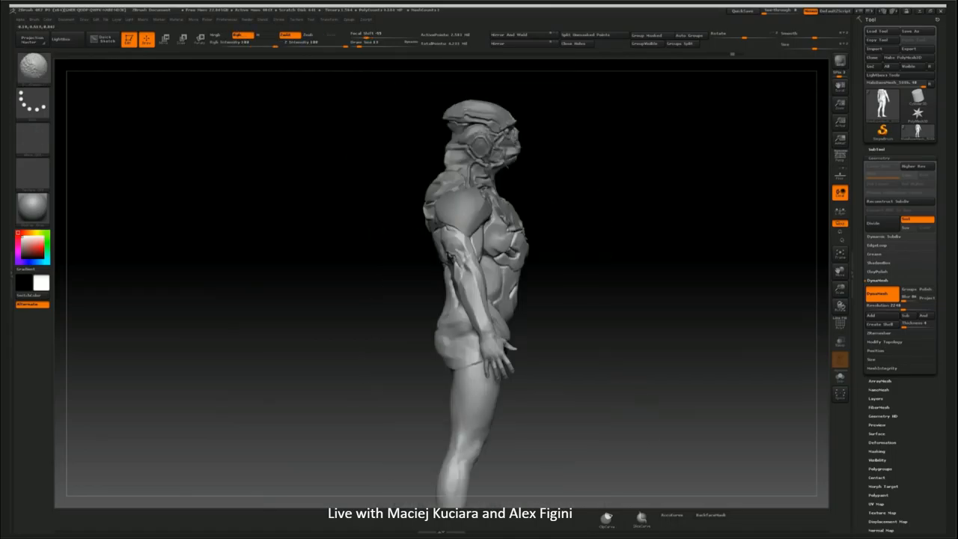
pyautogui.moveTo(464, 225); pyautogui.dragTo(557, 217)
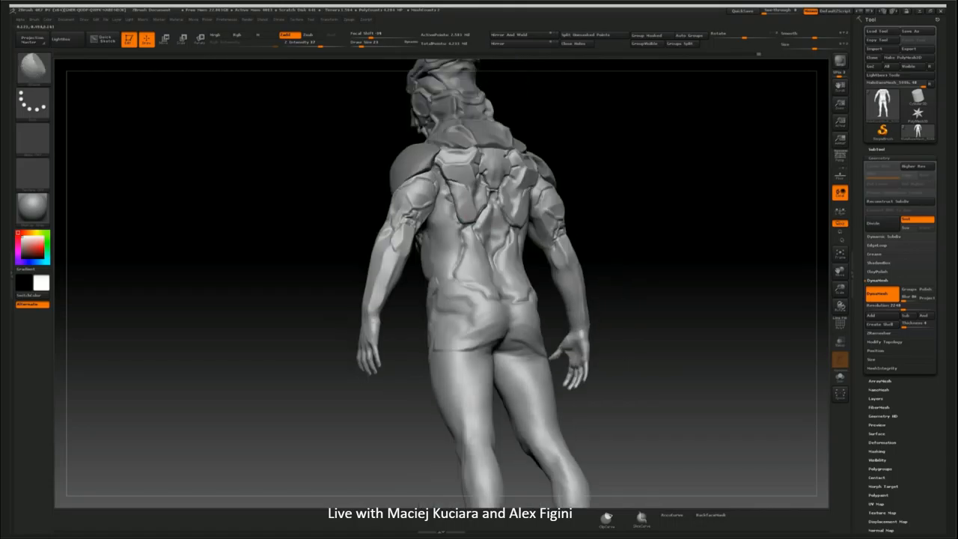
pyautogui.click(470, 207)
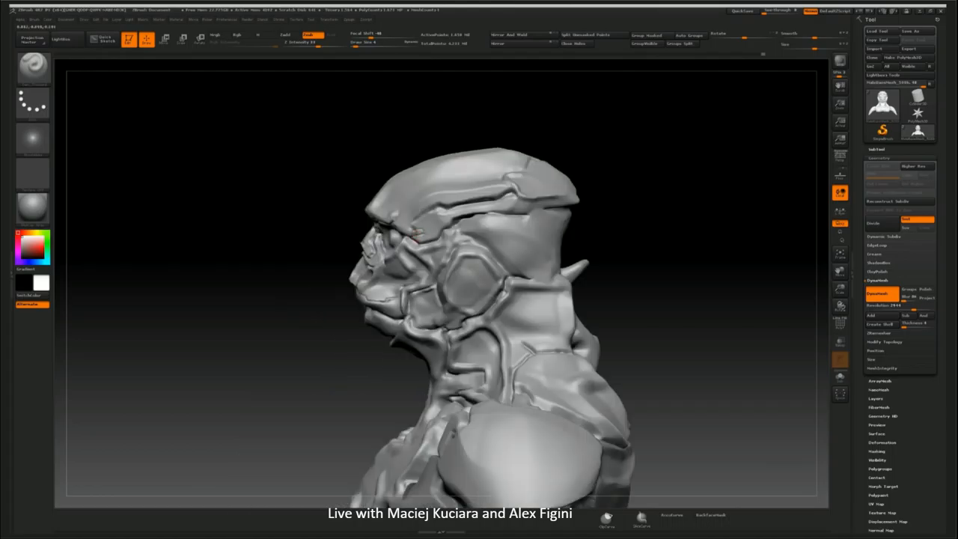
# Sculpt a raised armor panel onto the bust's face in the viewport.
pyautogui.click(410, 228)
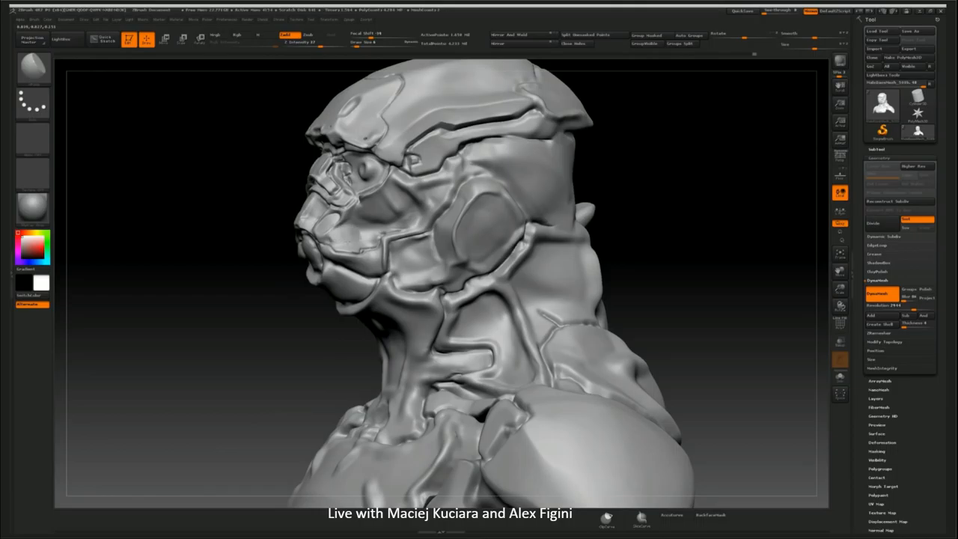
# Rotate the bust from side profile to a three-quarter front view of the armored face.
pyautogui.click(335, 240)
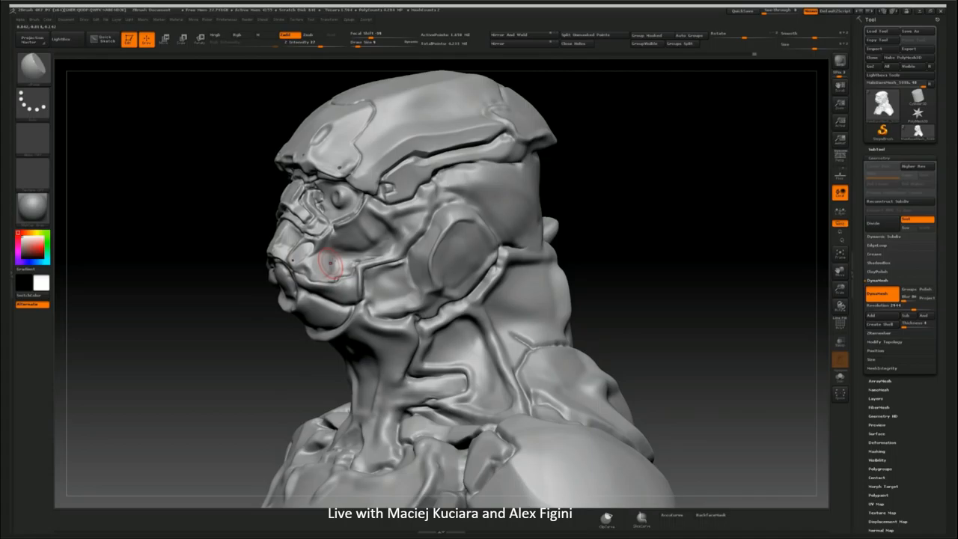
pyautogui.moveTo(337, 262); pyautogui.dragTo(359, 240)
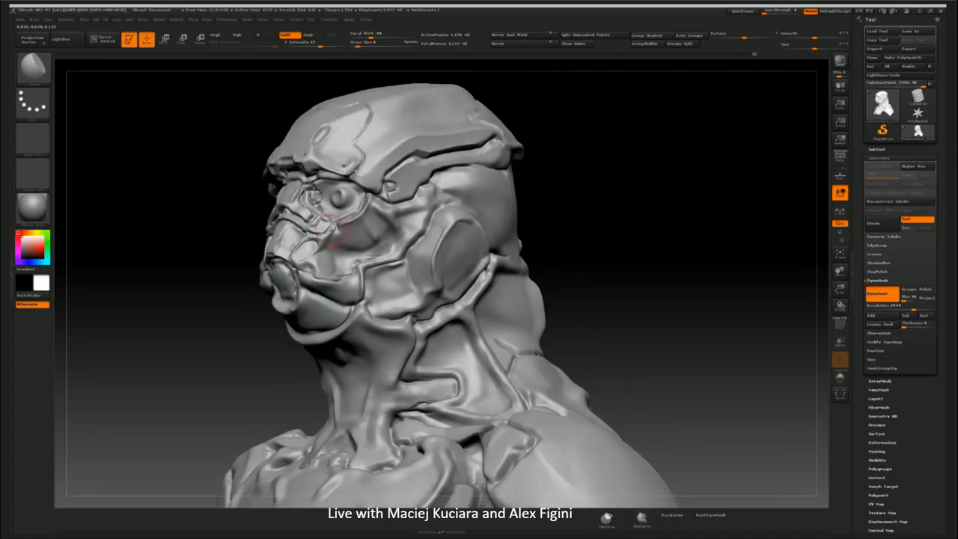